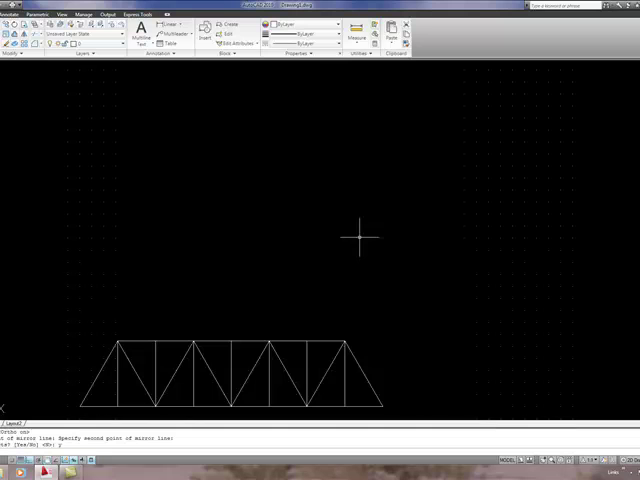
mouse_move(335, 232)
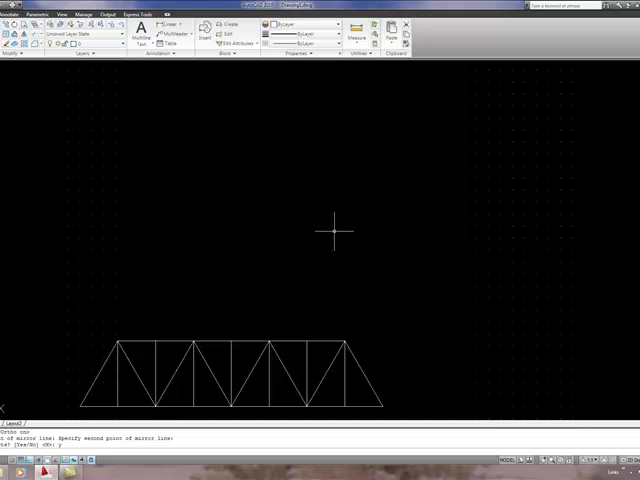
mouse_move(163, 213)
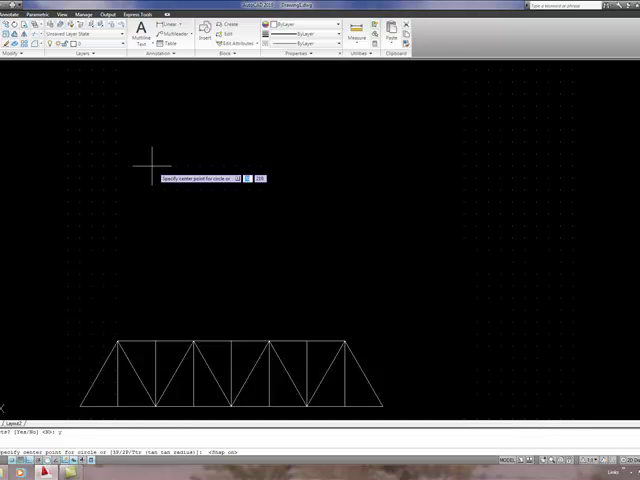
Draw a radius-50 circle above the truss and a radius-10 circle on its top quadrant.
left_click(149, 162)
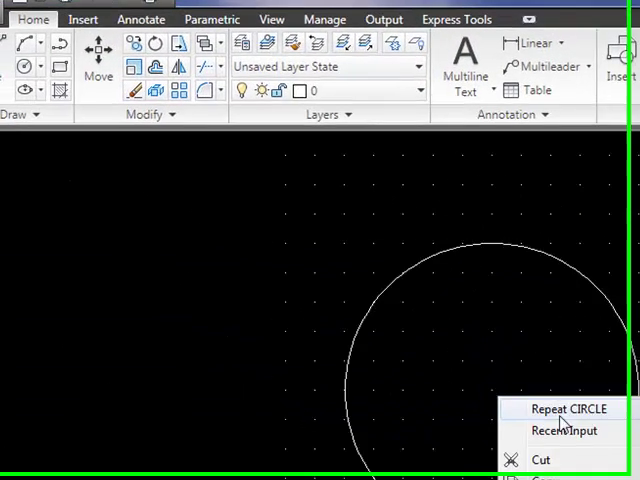
left_click(567, 408)
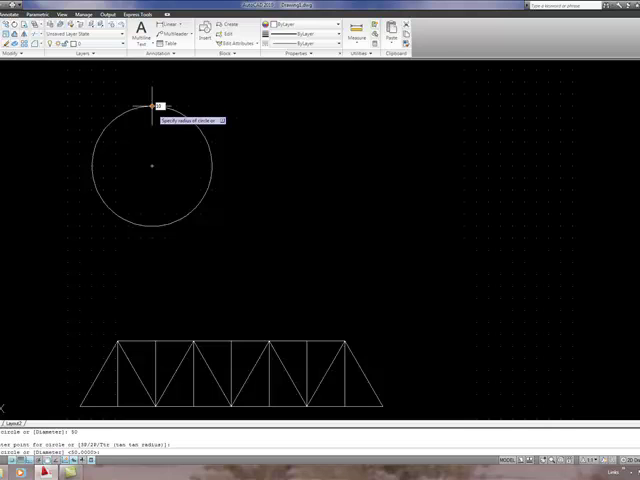
left_click(155, 105)
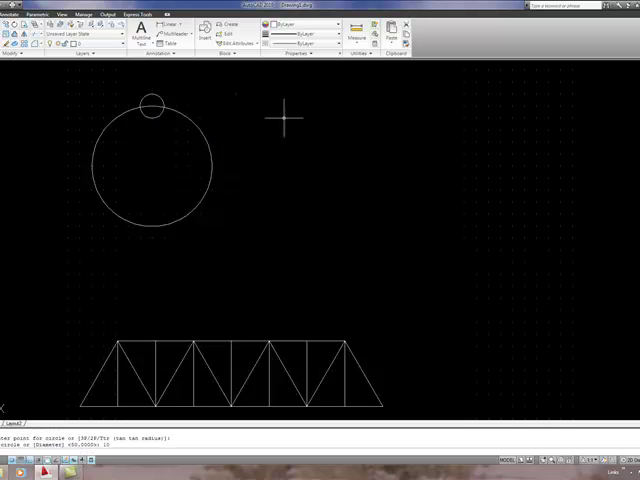
mouse_move(285, 166)
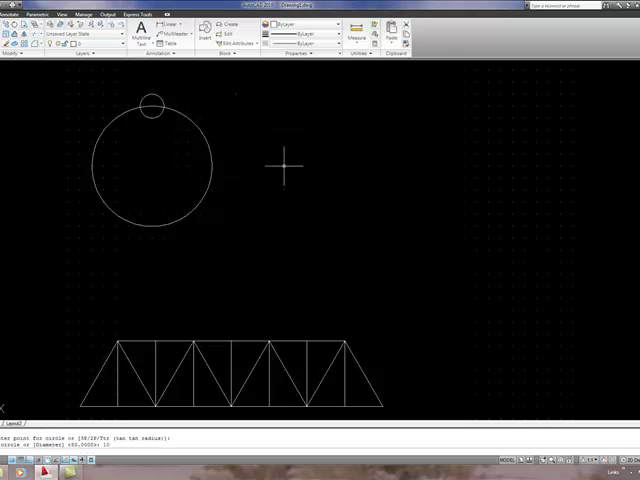
mouse_move(308, 141)
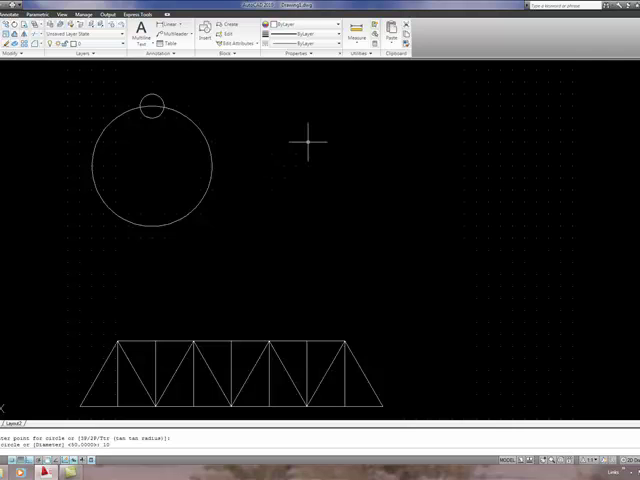
Start a polar array from Recent Input > ARRAY and select the small circle.
right_click(307, 141)
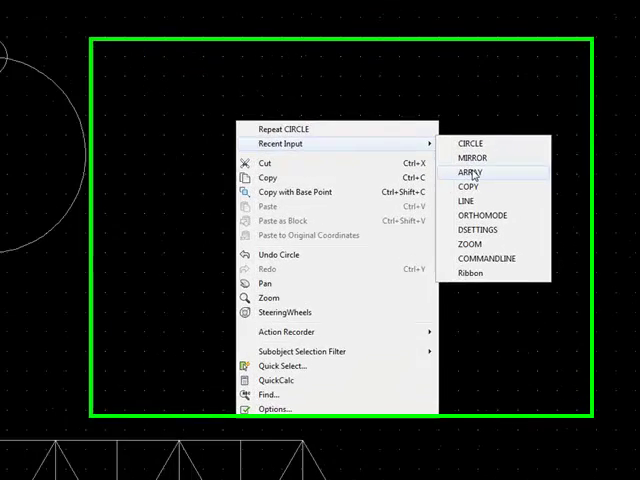
left_click(465, 172)
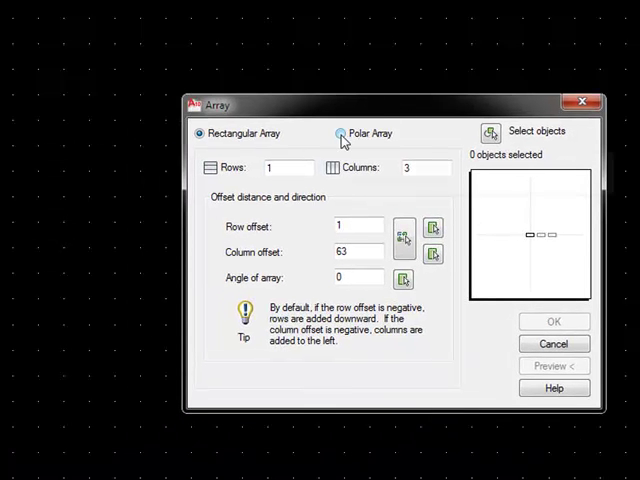
mouse_move(341, 132)
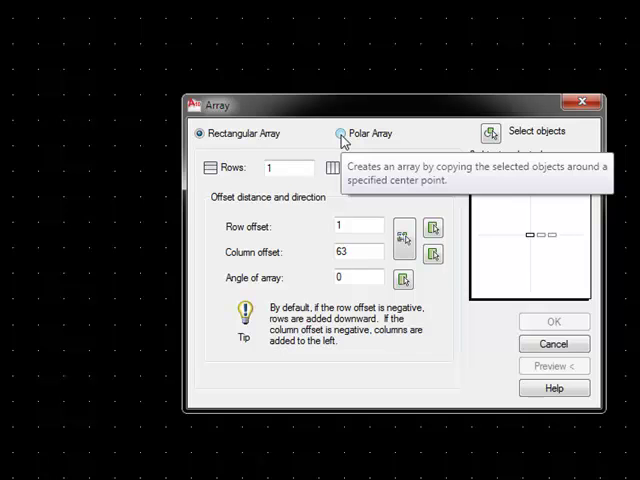
left_click(340, 132)
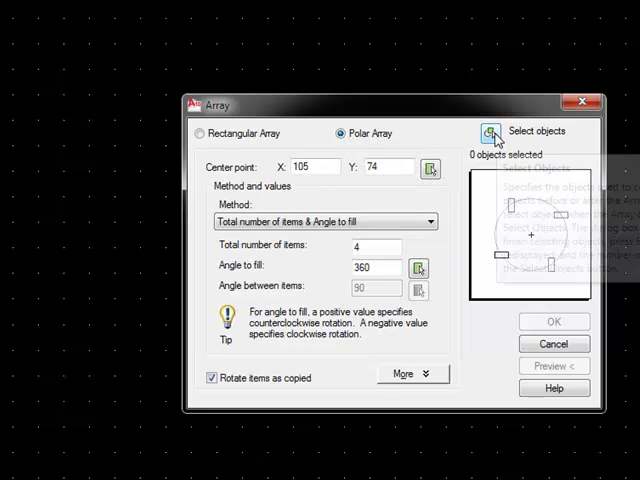
left_click(494, 135)
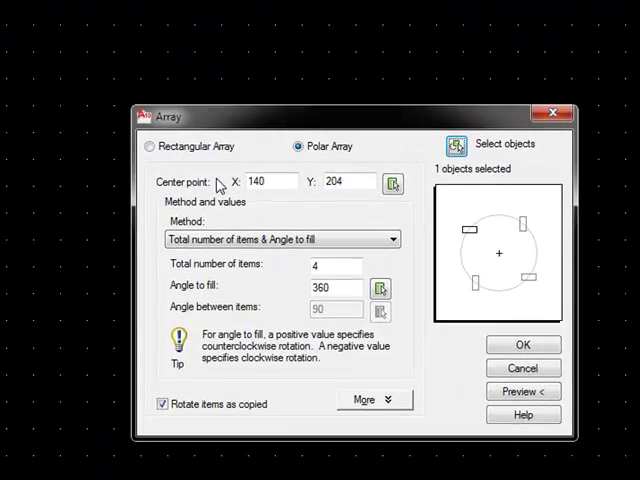
mouse_move(400, 152)
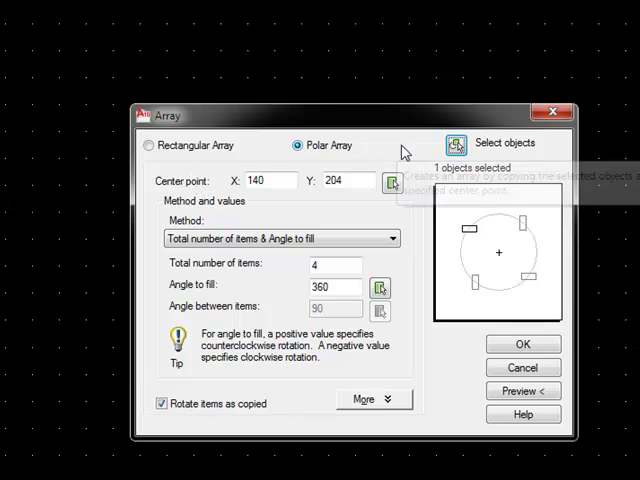
mouse_move(218, 188)
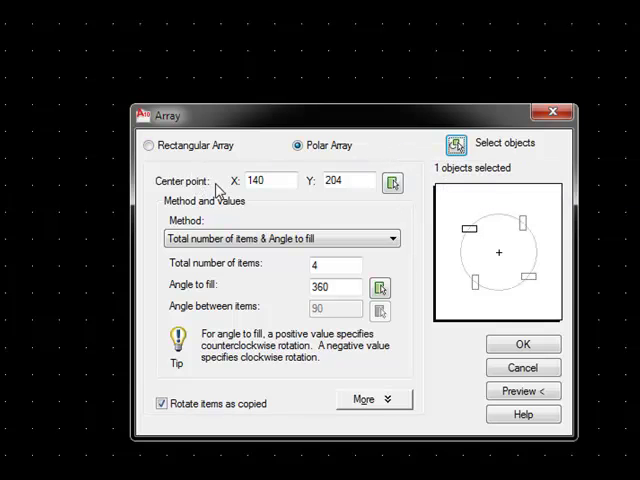
mouse_move(392, 183)
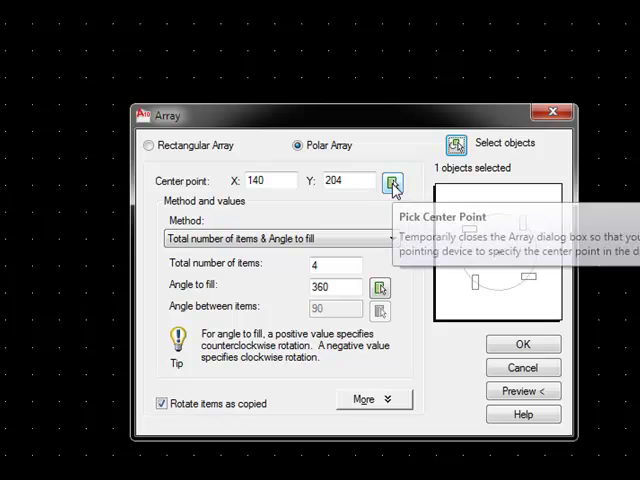
Centre the polar array on the large circle's centre with 5 items.
left_click(391, 182)
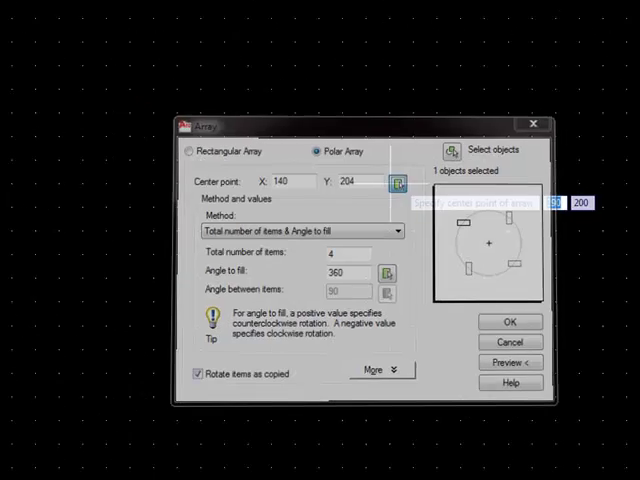
left_click(403, 182)
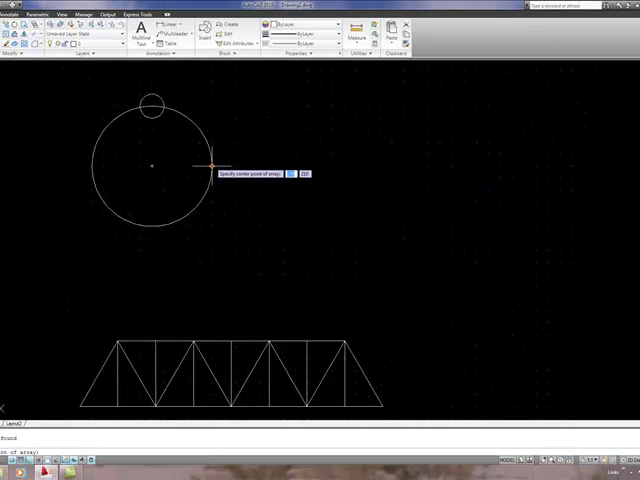
mouse_move(145, 160)
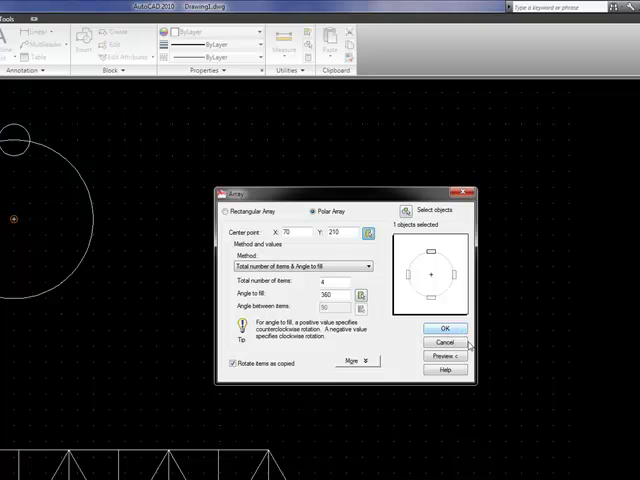
mouse_move(327, 303)
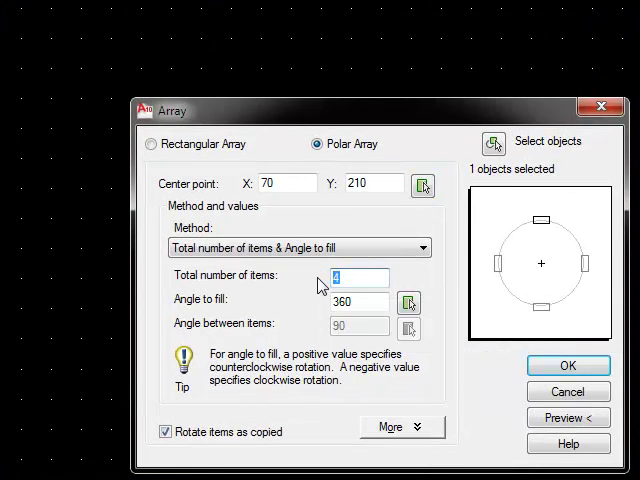
type("5")
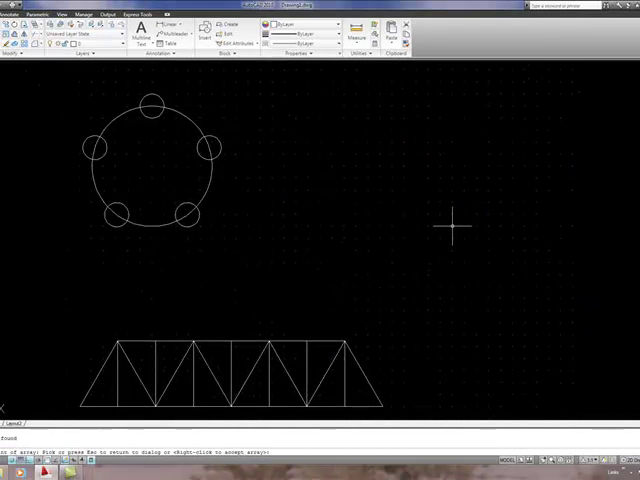
mouse_move(480, 245)
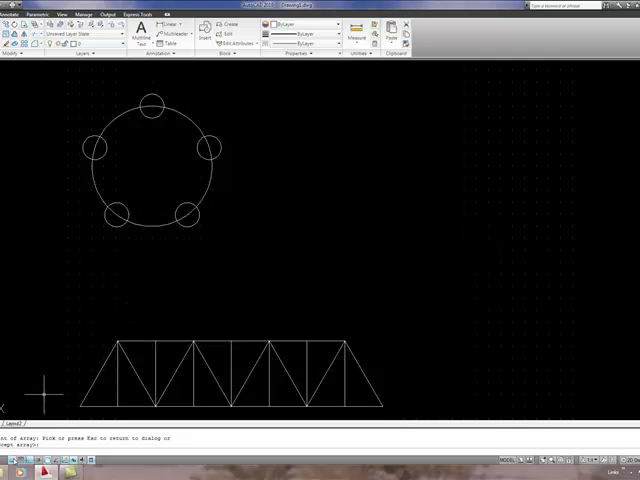
mouse_move(263, 293)
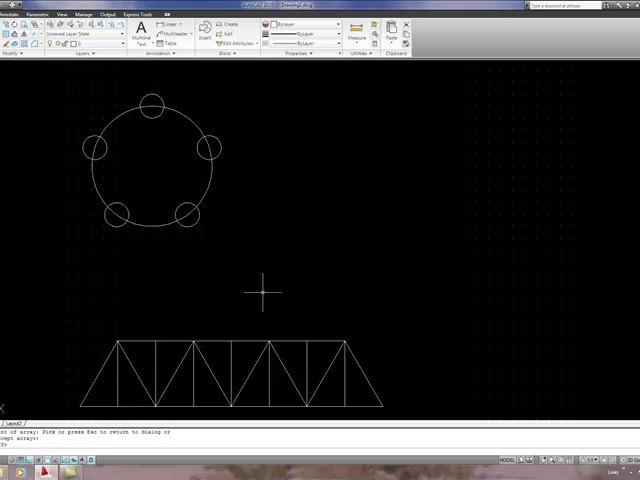
mouse_move(10, 132)
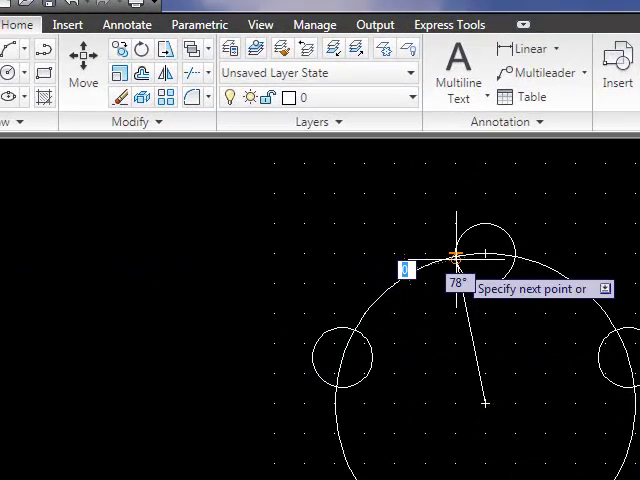
mouse_move(490, 283)
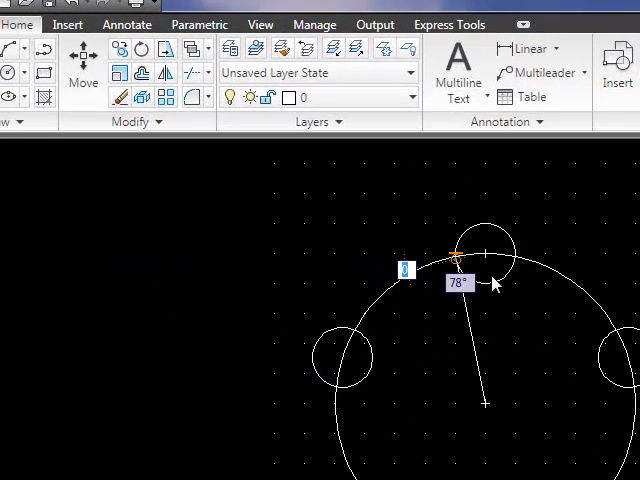
Finish the spoke line to the top small circle and cancel the repeated line.
right_click(490, 283)
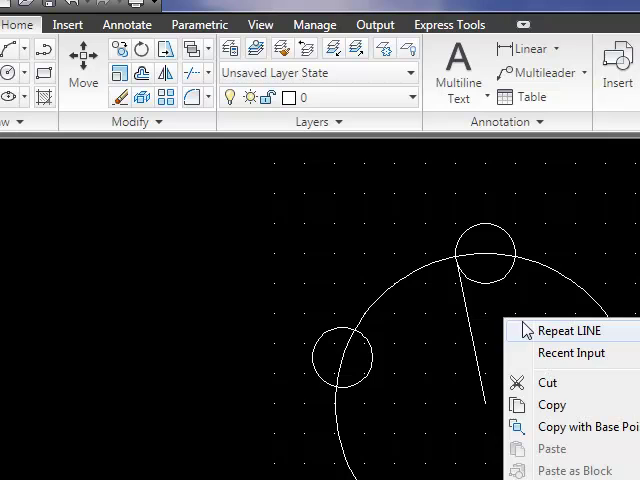
mouse_move(580, 338)
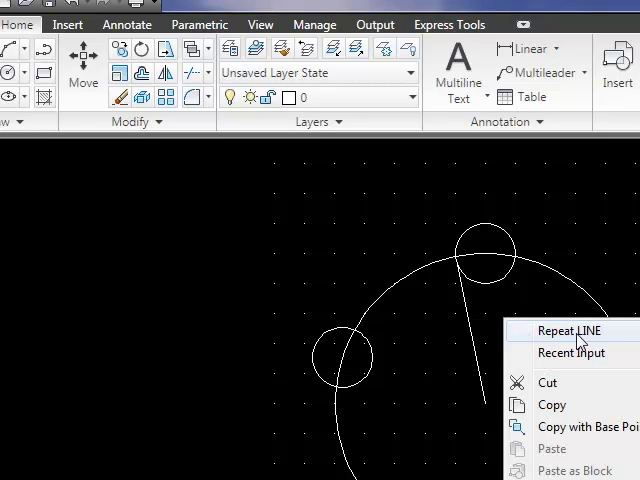
left_click(568, 330)
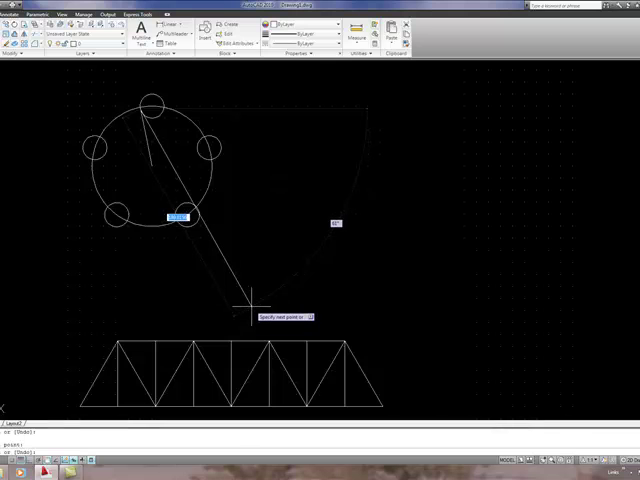
key("Escape")
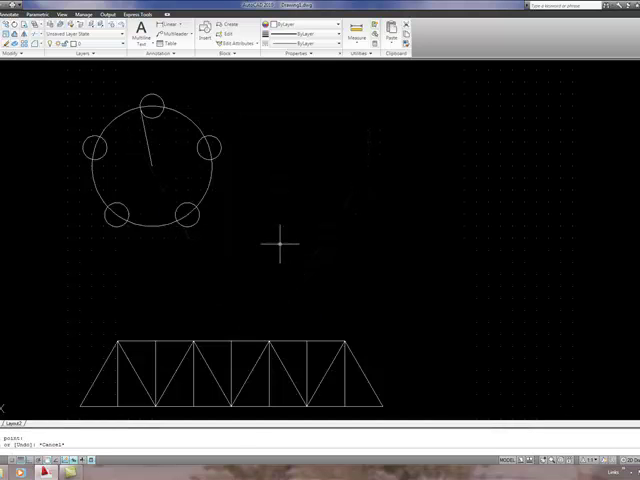
mouse_move(108, 135)
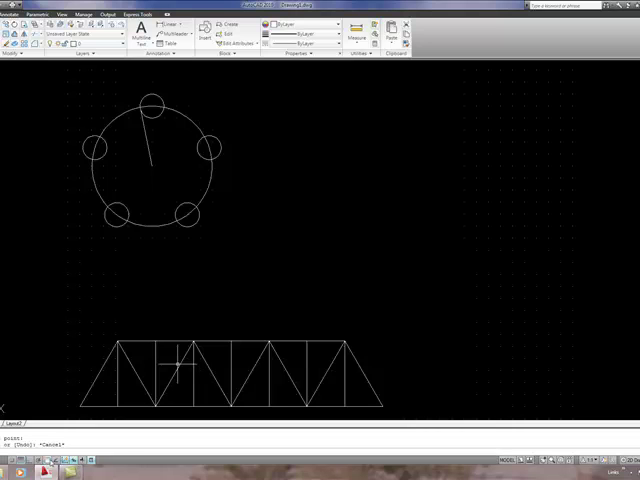
Enable Tangent in the Object Snap settings.
right_click(175, 365)
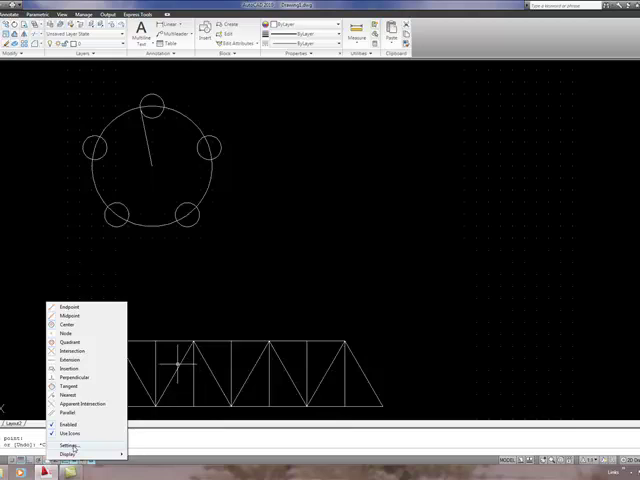
left_click(73, 445)
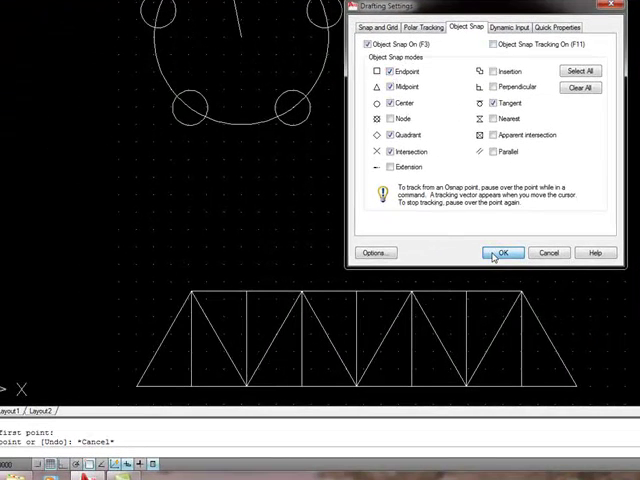
left_click(502, 252)
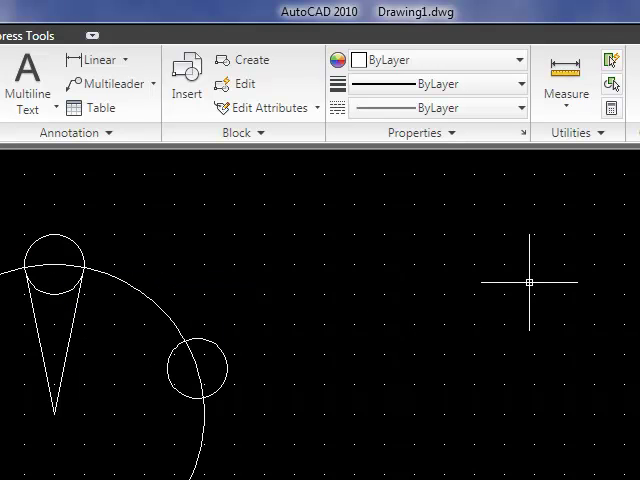
Start a polar array of the two spoke lines from Recent Input > ARRAY.
right_click(530, 282)
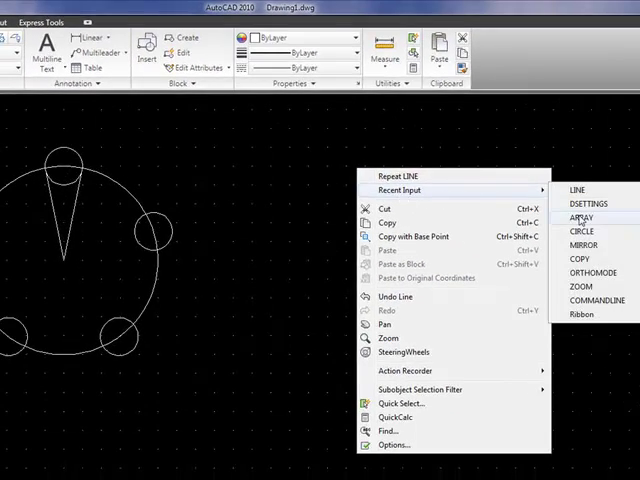
left_click(583, 219)
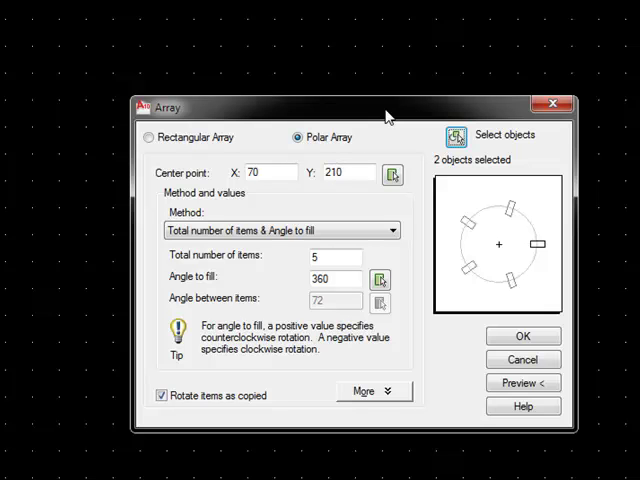
mouse_move(421, 214)
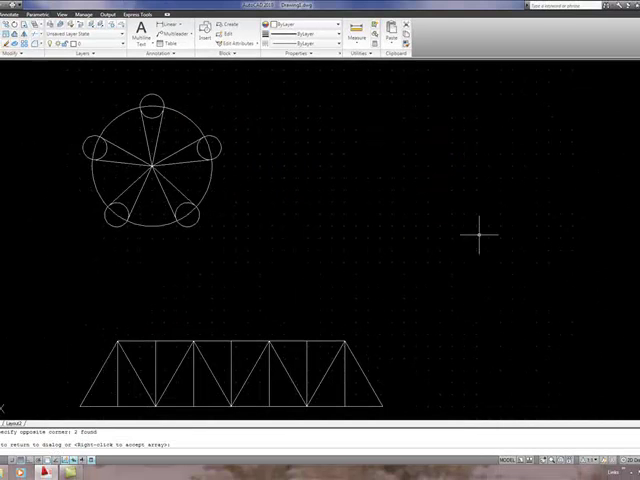
mouse_move(450, 242)
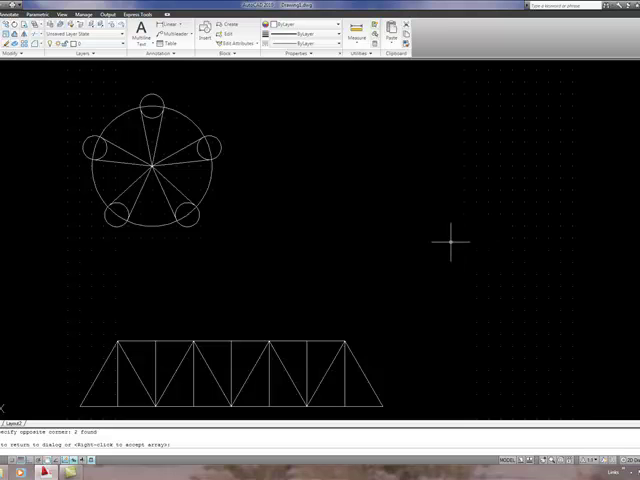
mouse_move(158, 103)
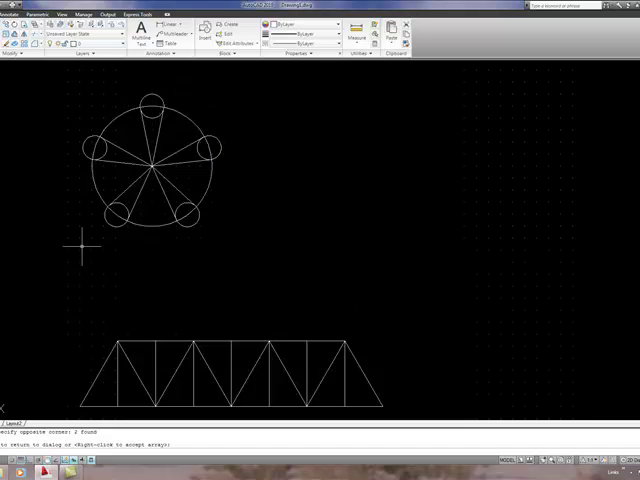
mouse_move(237, 180)
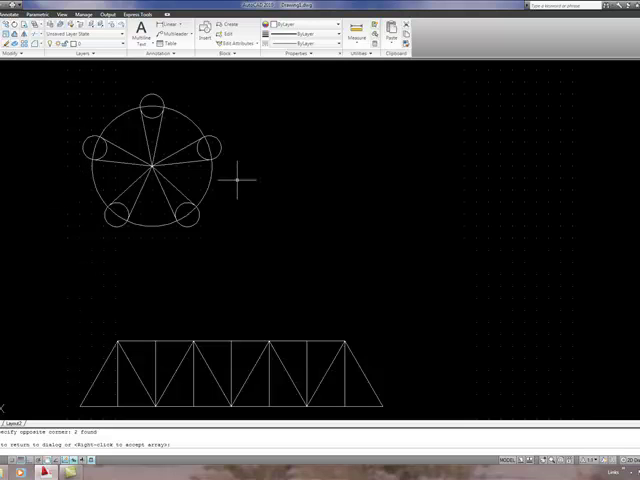
mouse_move(163, 68)
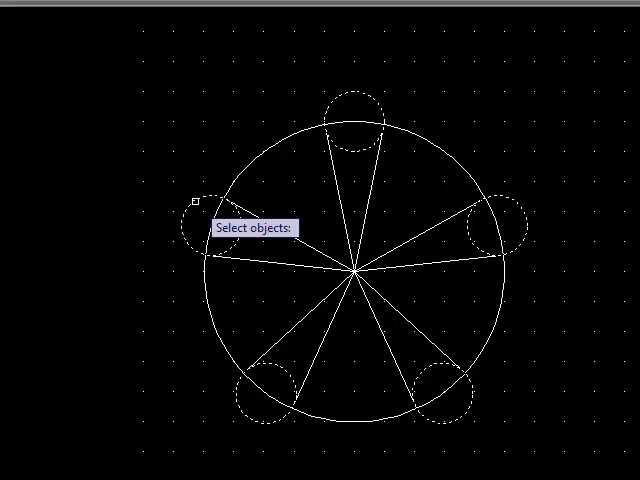
mouse_move(582, 105)
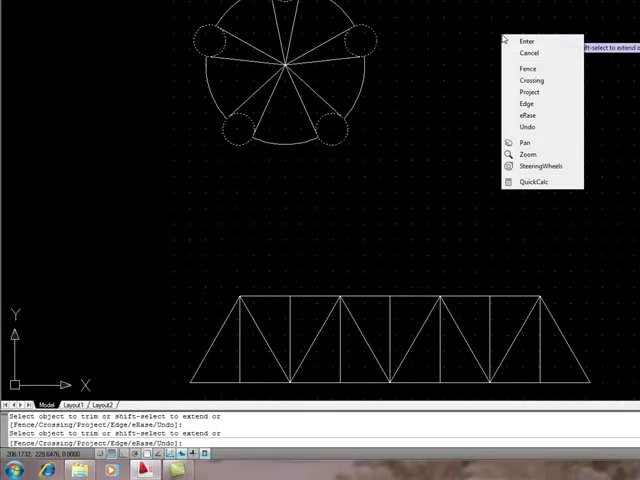
End the trim of the arcs around the five small circles.
left_click(524, 40)
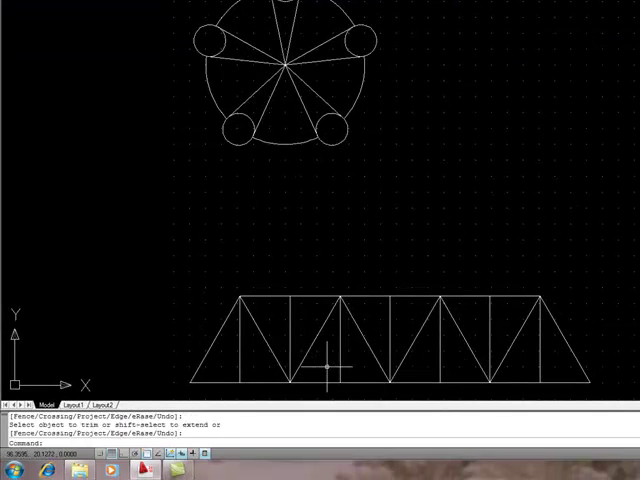